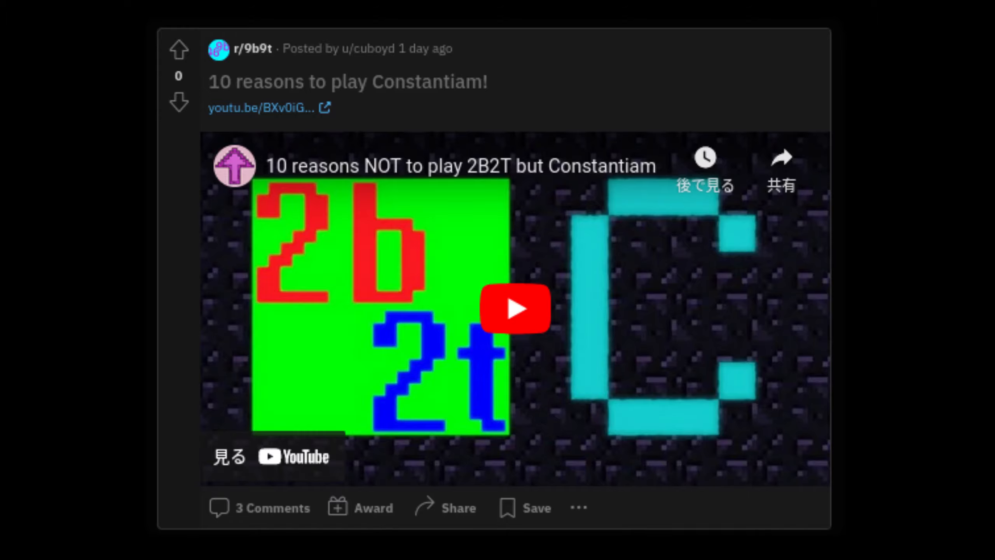
# Seek the 9b9t video to the 'The Admin' chapter at 7:44 and let it play
pyautogui.click(515, 308)
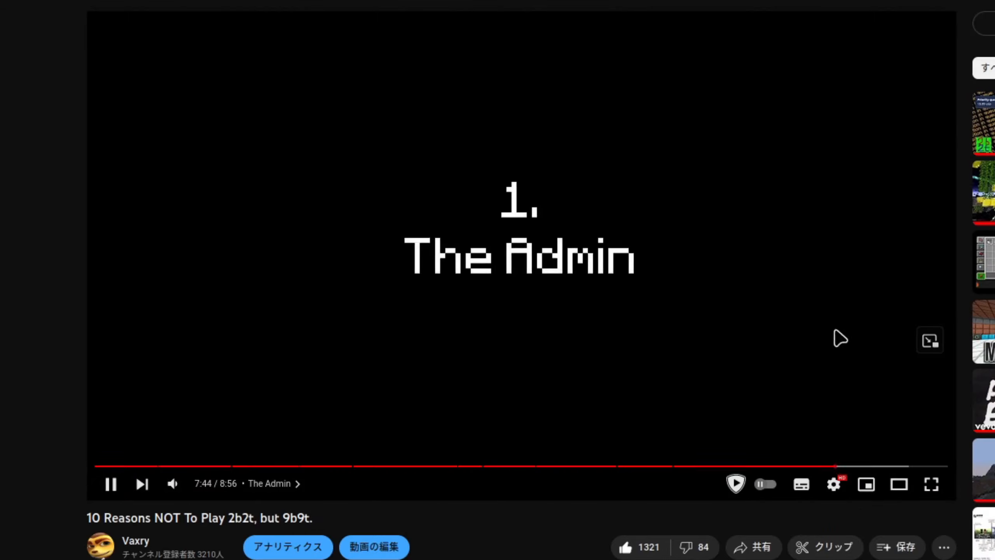
pyautogui.moveTo(607, 552)
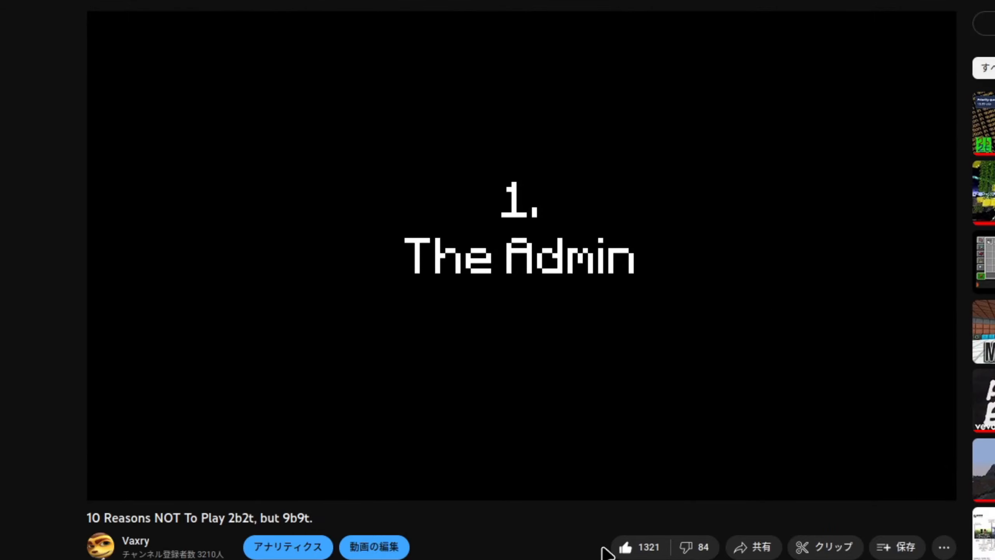